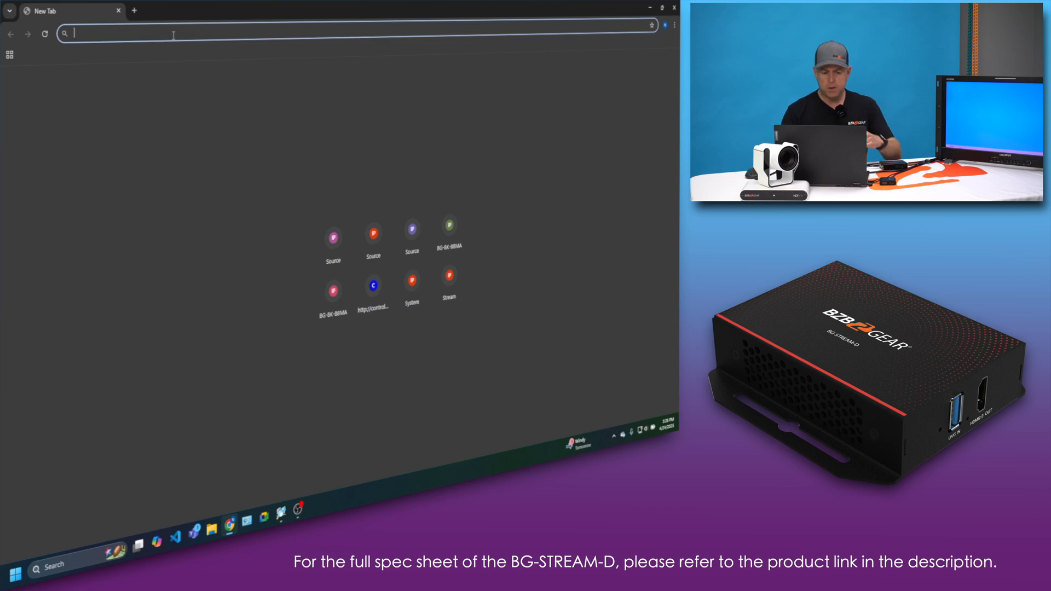
Browse to the decoder's web UI at 192.168.10.149 in Chrome
{"action": "type", "text": "192.168.10.142"}
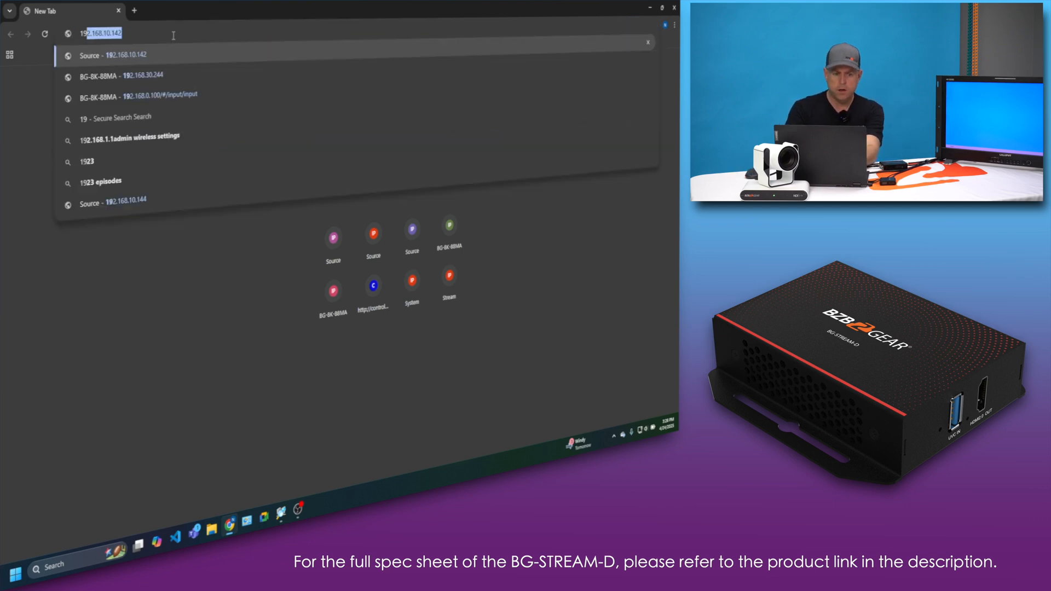
{"action": "type", "text": "192.168.10.149"}
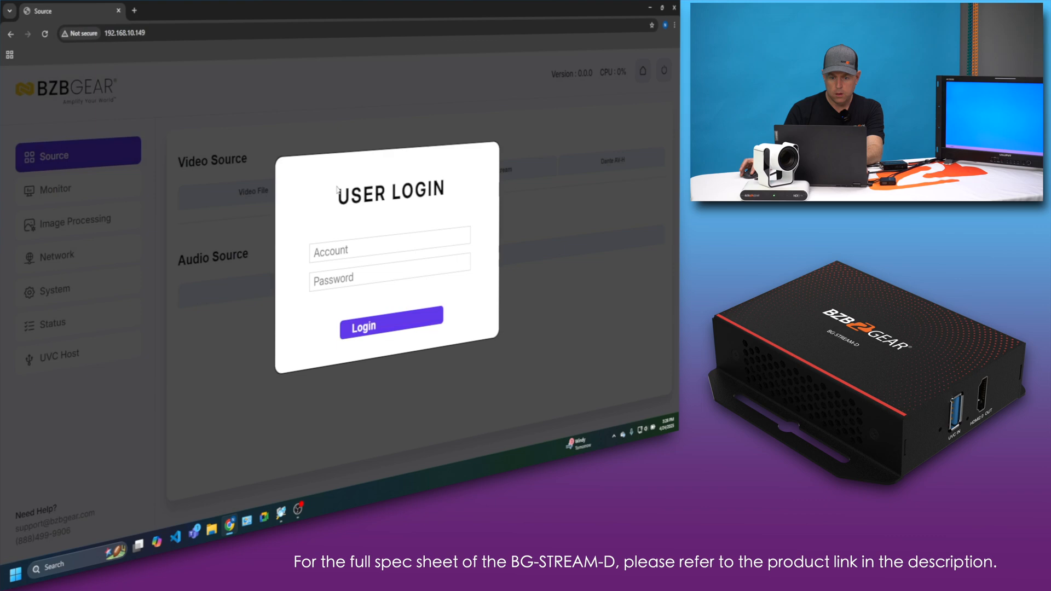
Log in with account admin and its password to reach the Source page
{"action": "type", "text": "admin"}
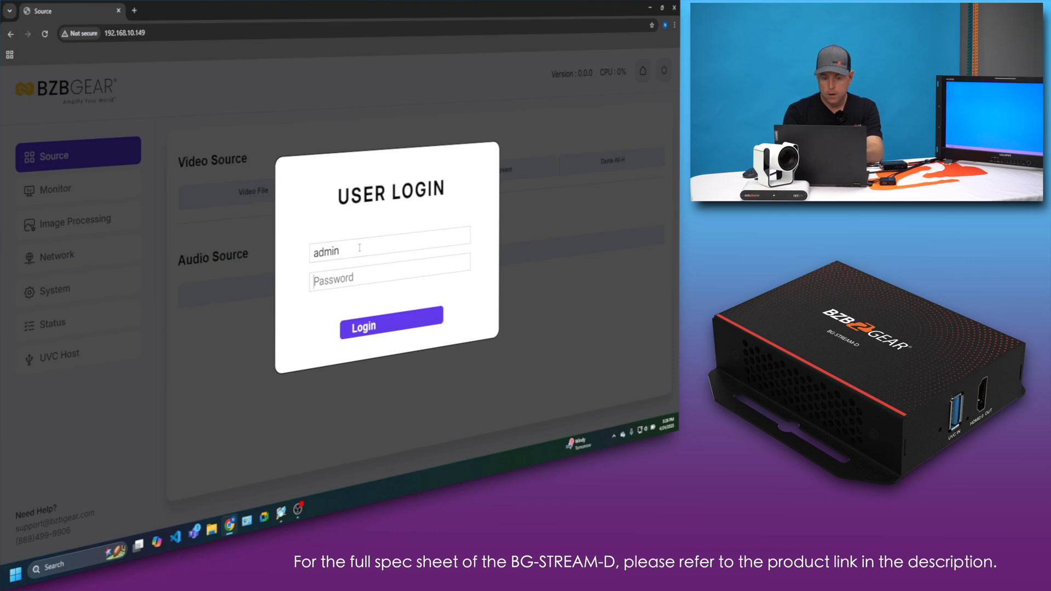
{"action": "type", "text": "••"}
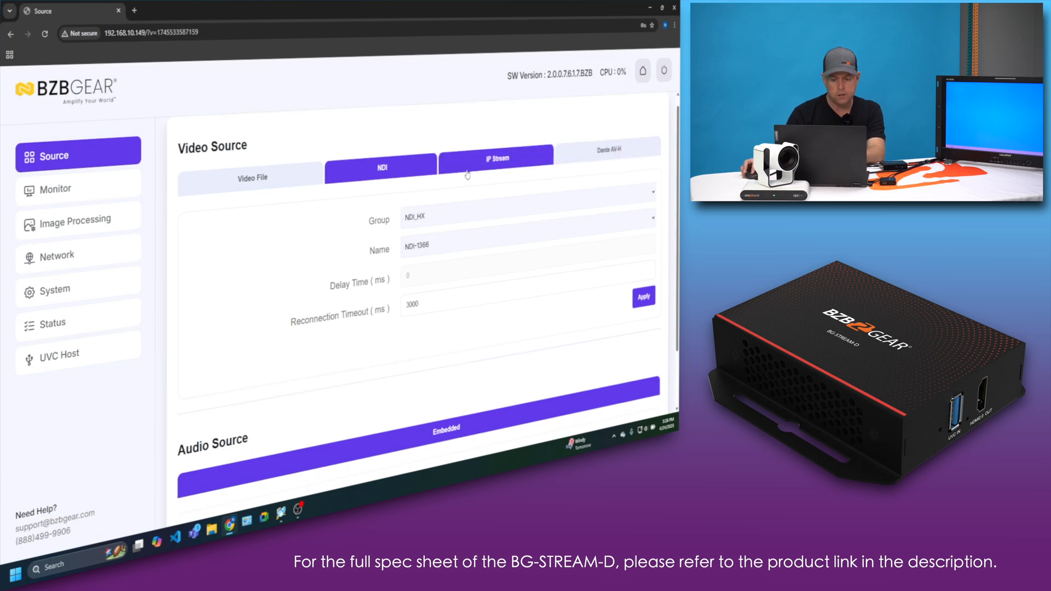
Set the NDI source Name to ADAMO 4K NDI and apply it
{"action": "scroll", "scroll_direction": "down", "scroll_amount": 3}
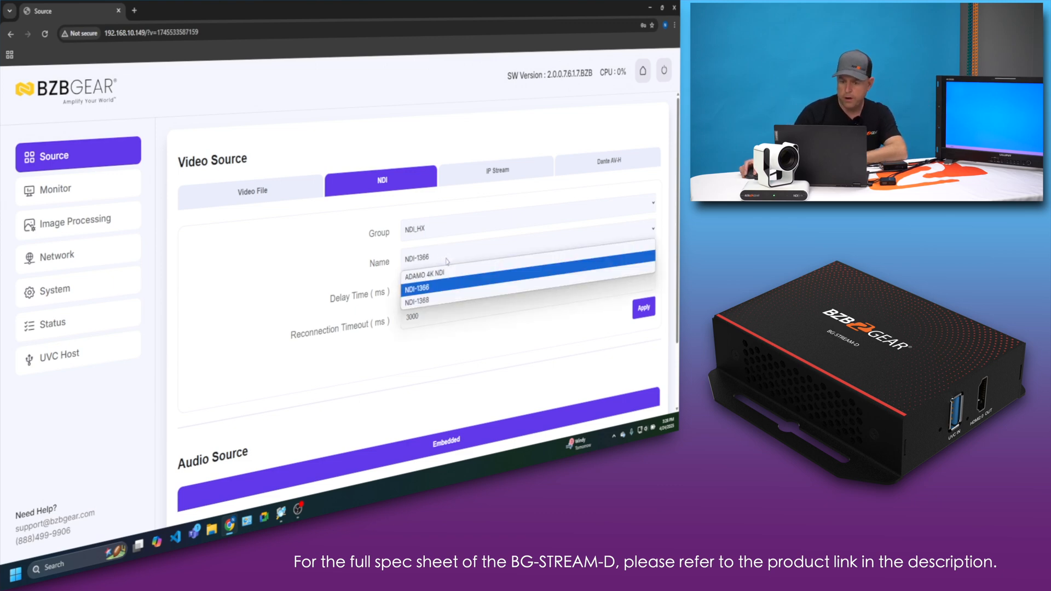
{"action": "mouse_move", "coordinate": [430, 273]}
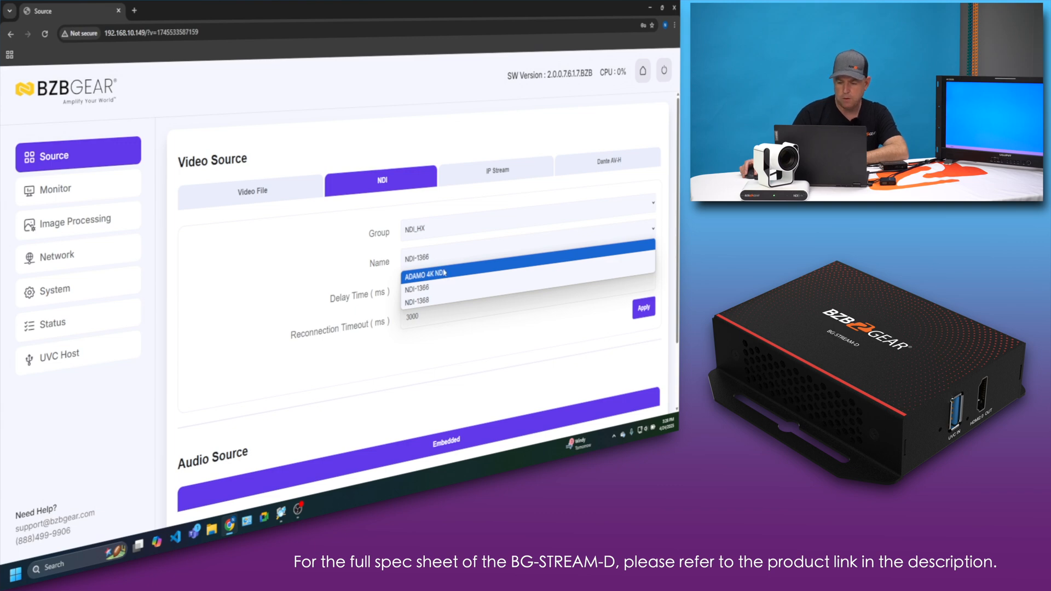
{"action": "left_click", "coordinate": [435, 274]}
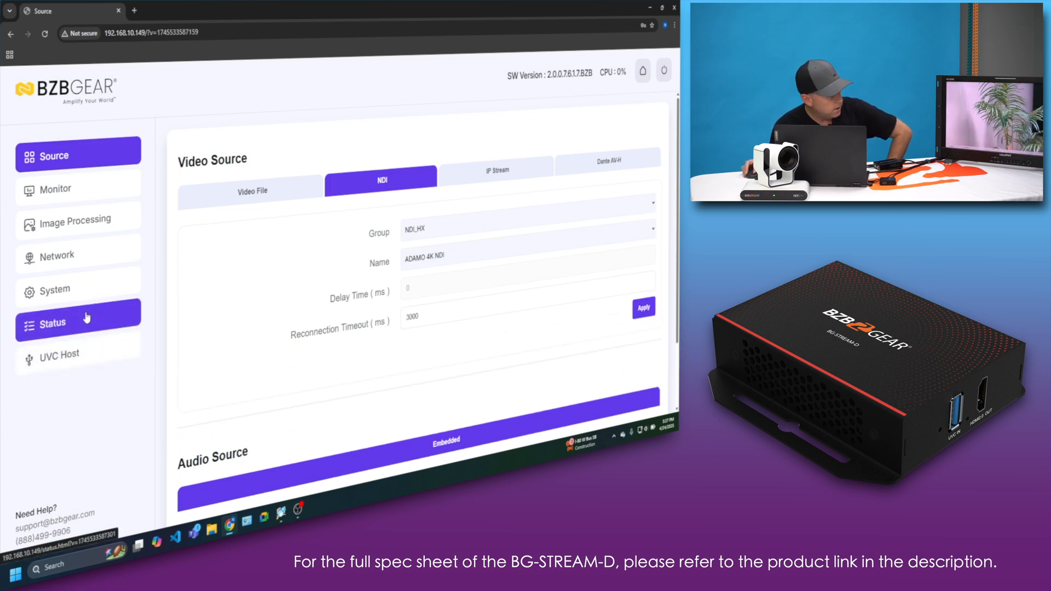
{"action": "mouse_move", "coordinate": [227, 295]}
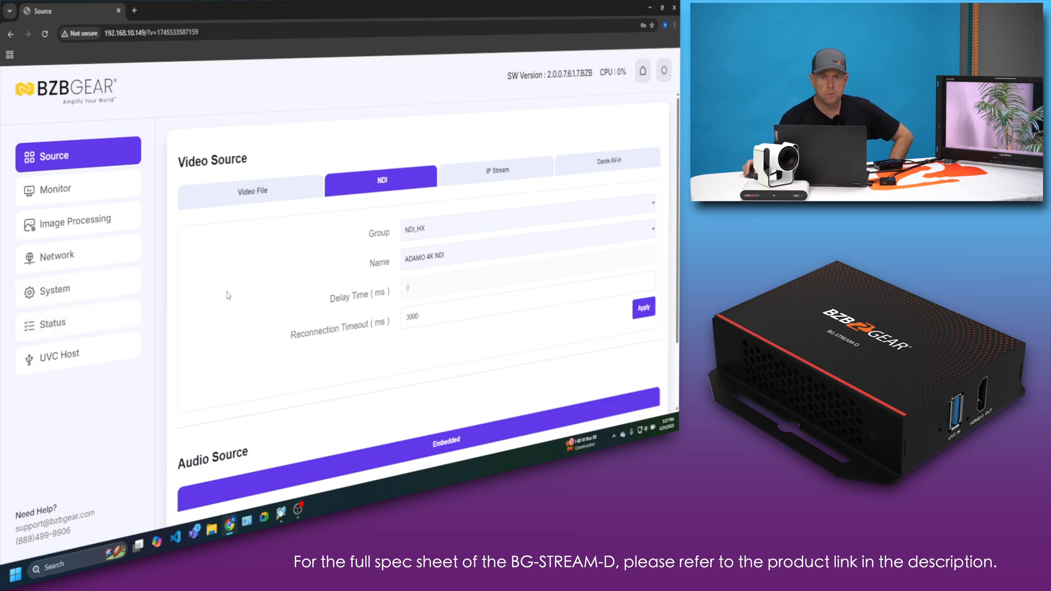
{"action": "mouse_move", "coordinate": [281, 243]}
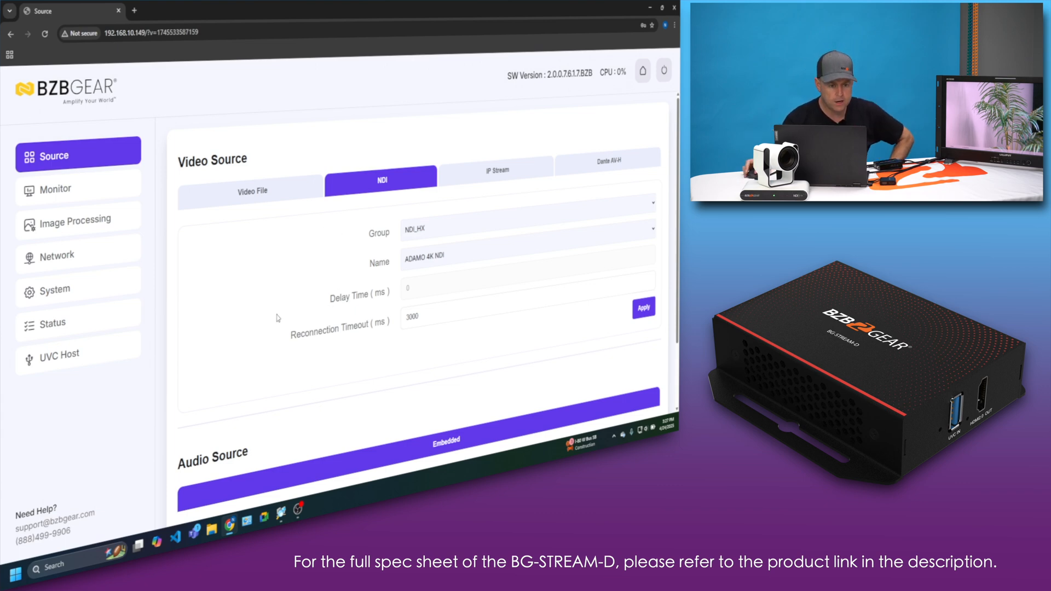
Show the Monitor page listing the HDMI (PGM), SDI and HDMI output settings
{"action": "left_click", "coordinate": [77, 189]}
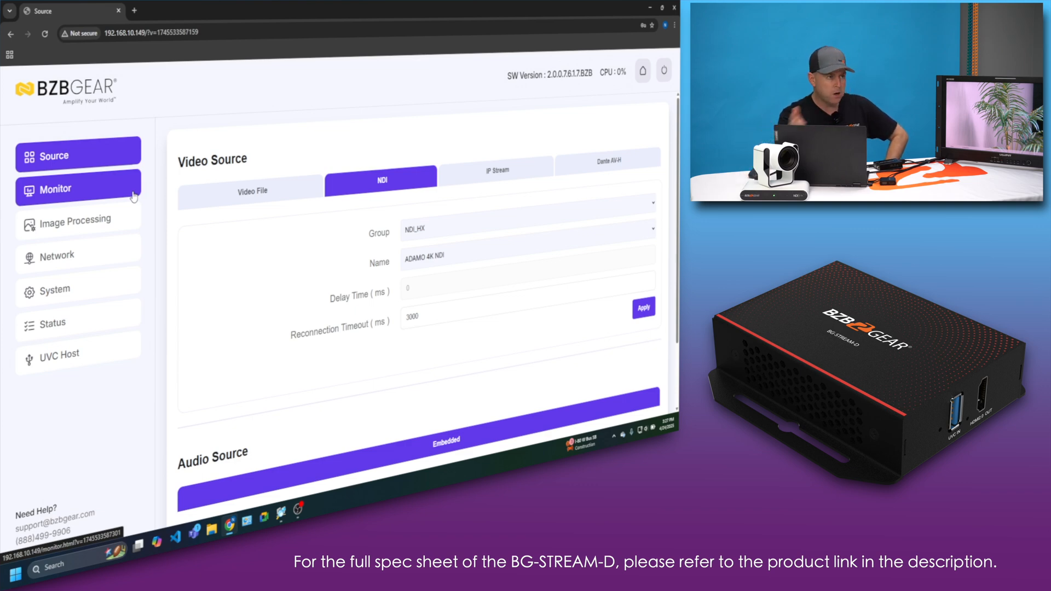
{"action": "mouse_move", "coordinate": [120, 345]}
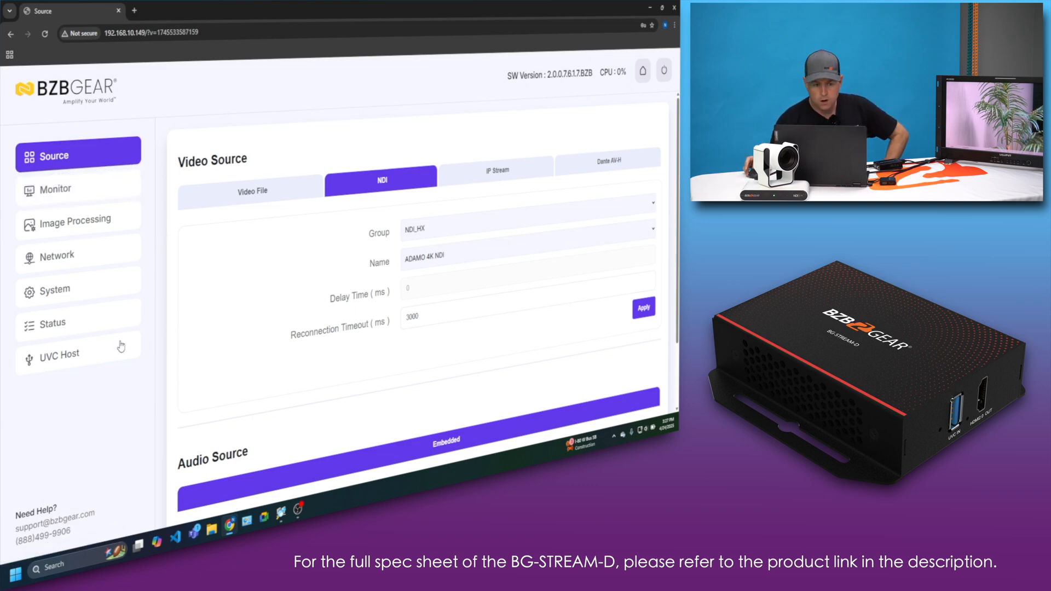
{"action": "left_click", "coordinate": [76, 255]}
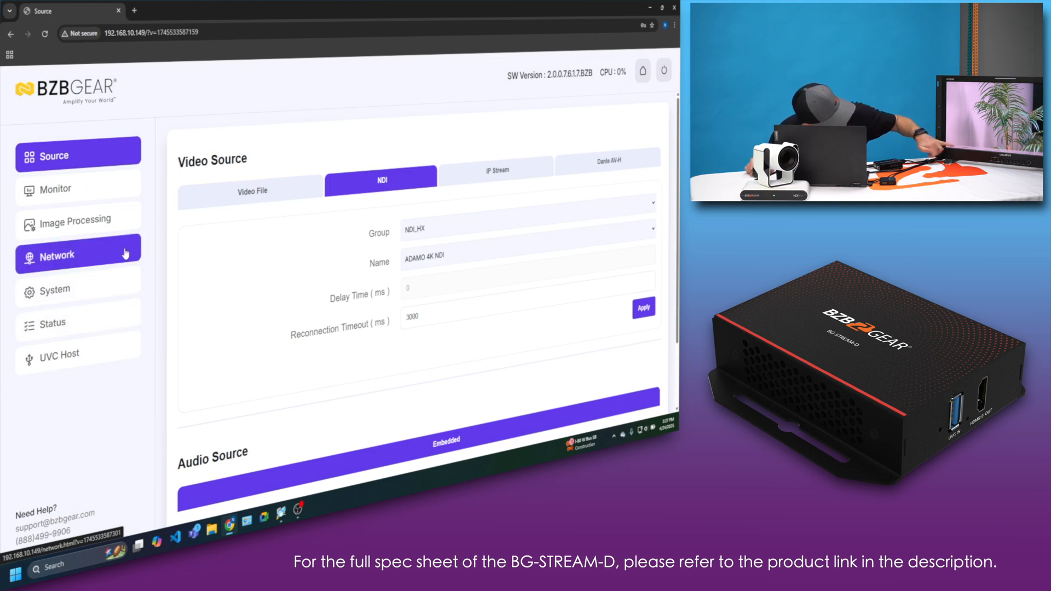
{"action": "left_click", "coordinate": [60, 189]}
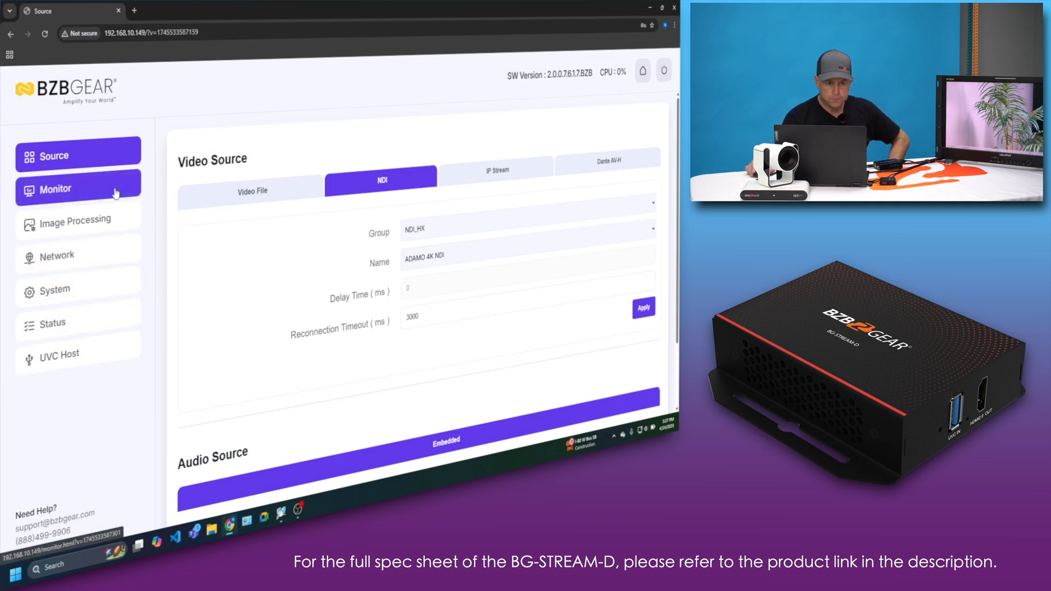
{"action": "mouse_move", "coordinate": [318, 126]}
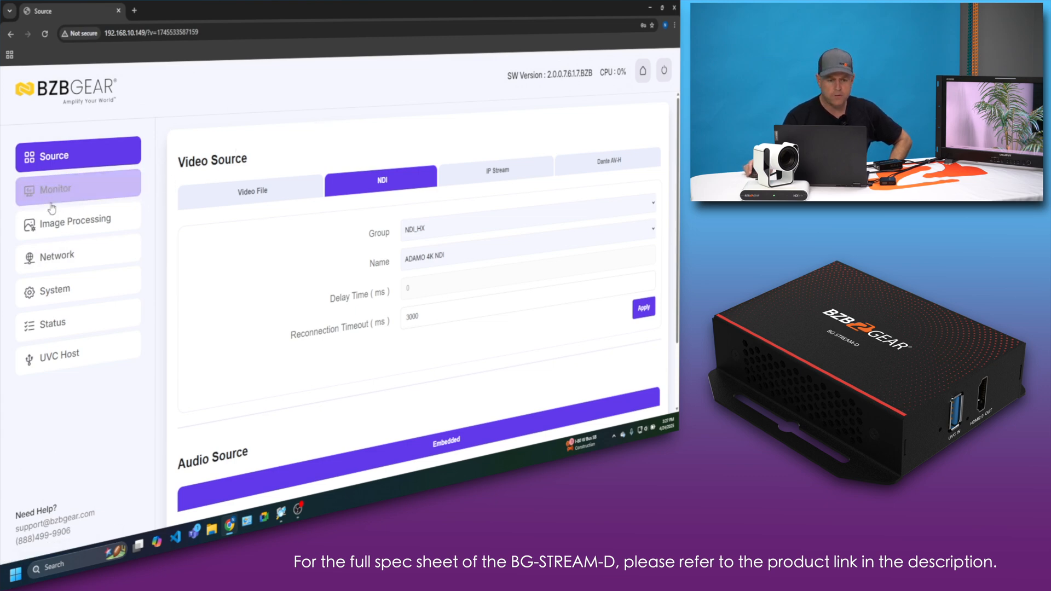
{"action": "left_click", "coordinate": [76, 188]}
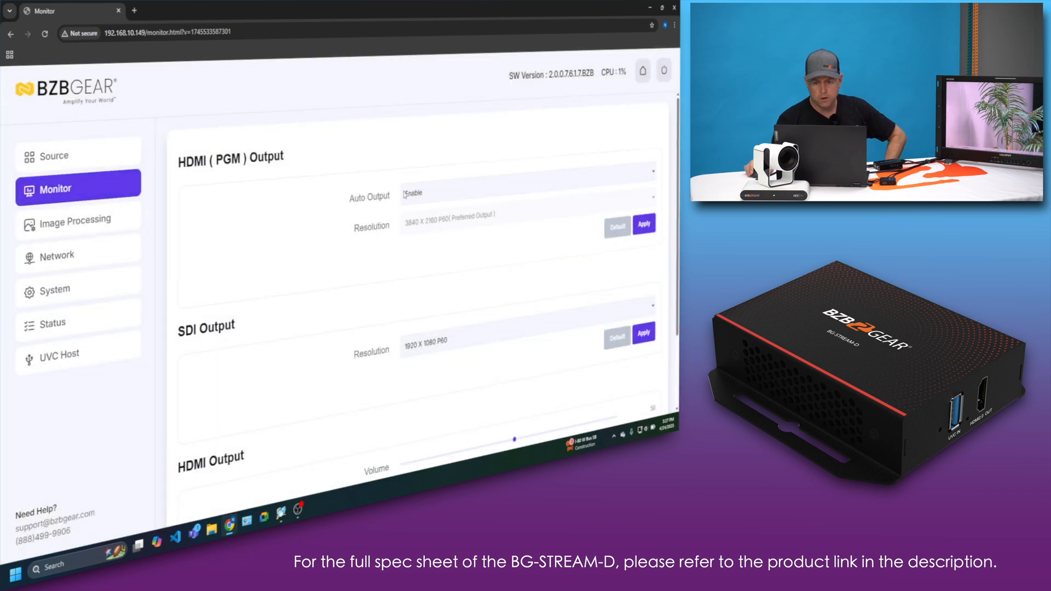
Review the output resolutions, then show the Network Settings page with DHCP enabled
{"action": "scroll", "scroll_direction": "down", "scroll_amount": 3}
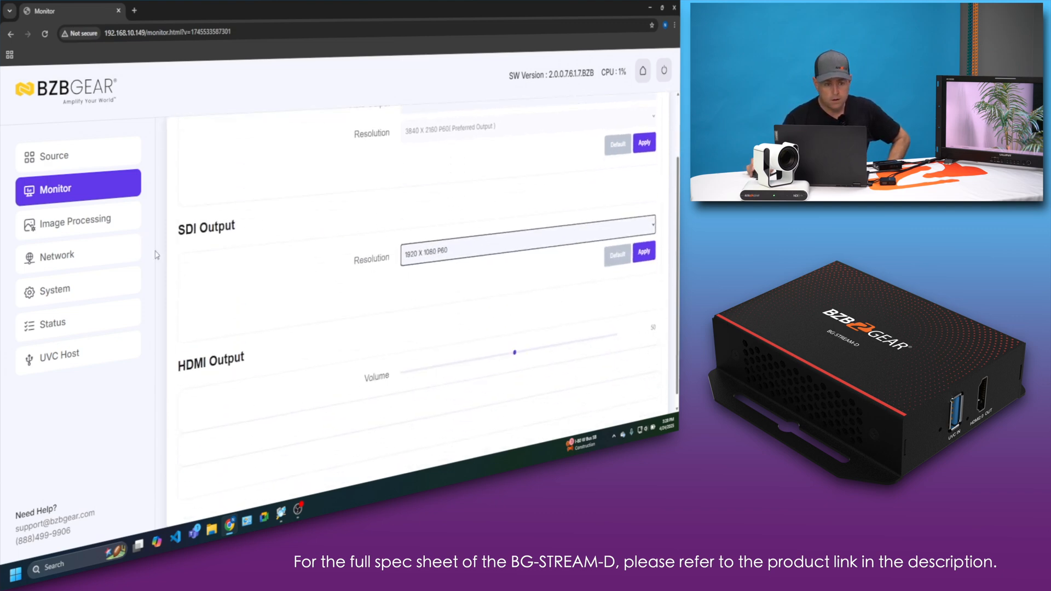
{"action": "left_click", "coordinate": [67, 255]}
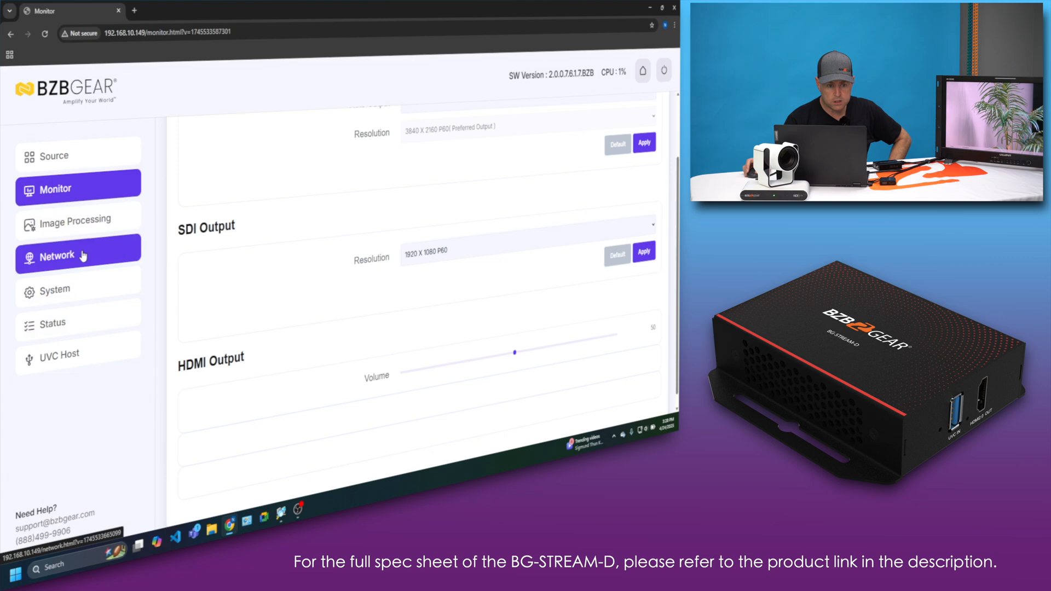
{"action": "left_click", "coordinate": [57, 255]}
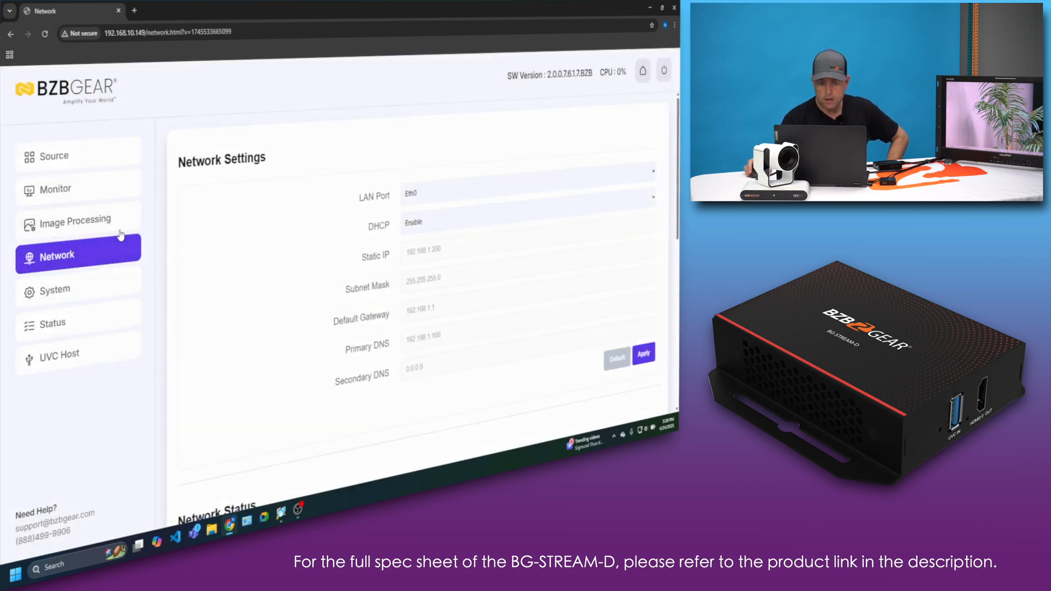
View the Image Processing settings, then show the System page with Device Name and Firmware Update
{"action": "left_click", "coordinate": [72, 219]}
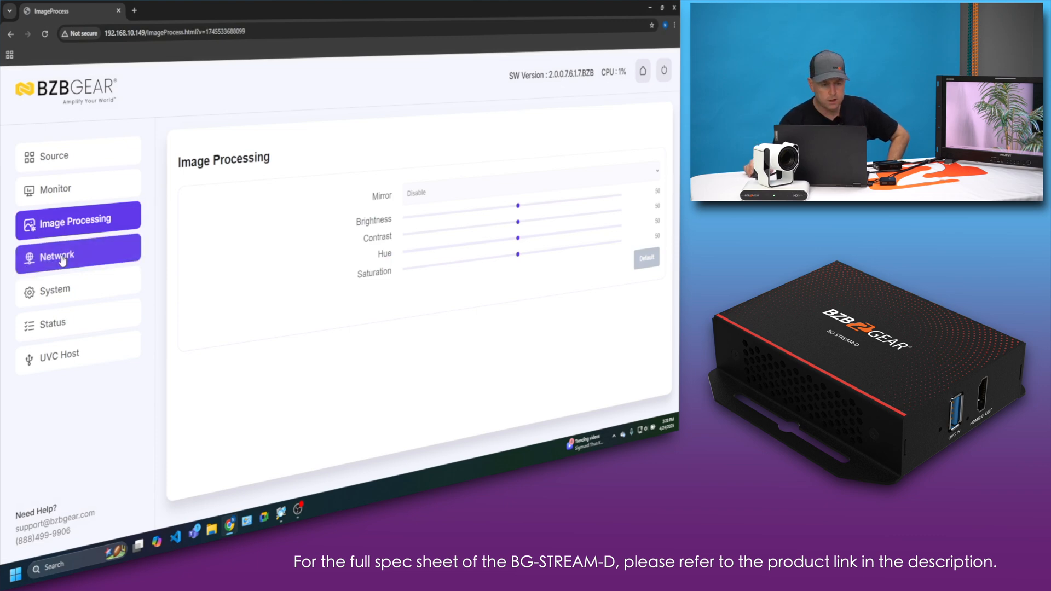
{"action": "left_click", "coordinate": [57, 289]}
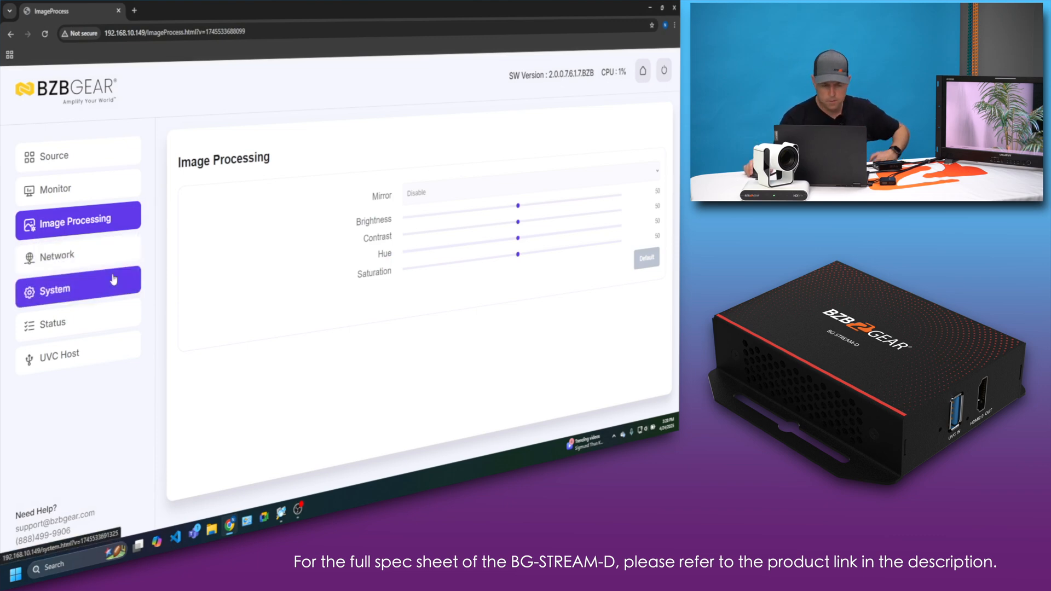
{"action": "left_click", "coordinate": [60, 289]}
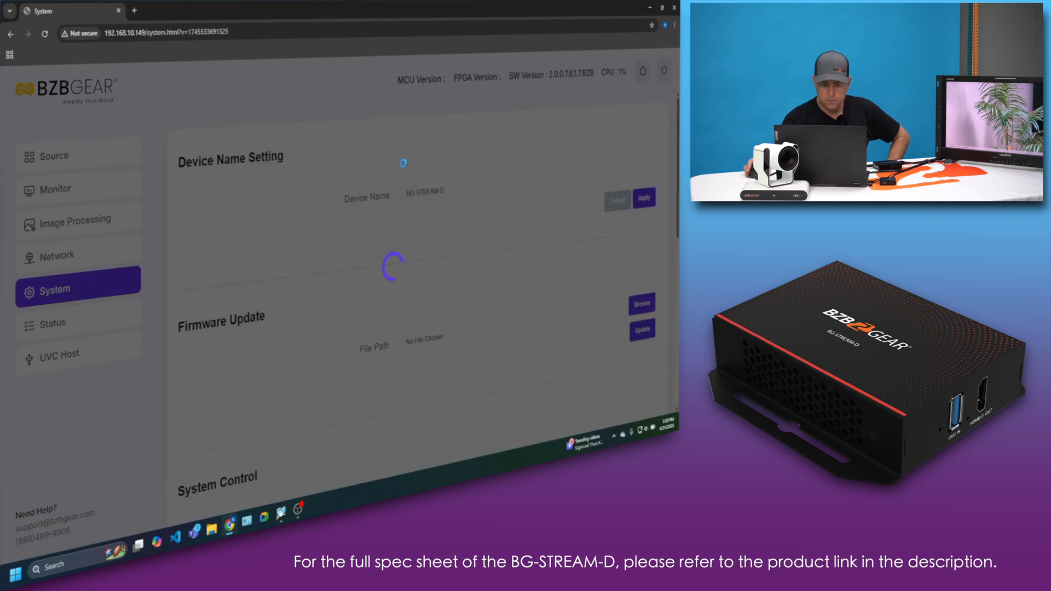
Review Firmware Update and Account and Password, then show the Channel 1 input Status
{"action": "scroll", "scroll_direction": "down", "scroll_amount": 3}
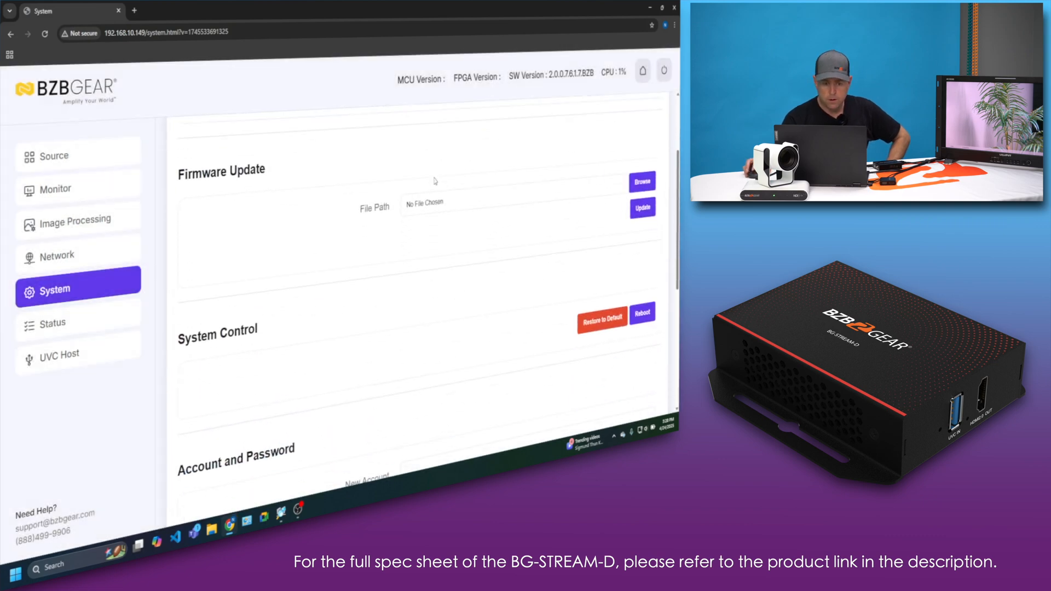
{"action": "scroll", "scroll_direction": "down", "scroll_amount": 3}
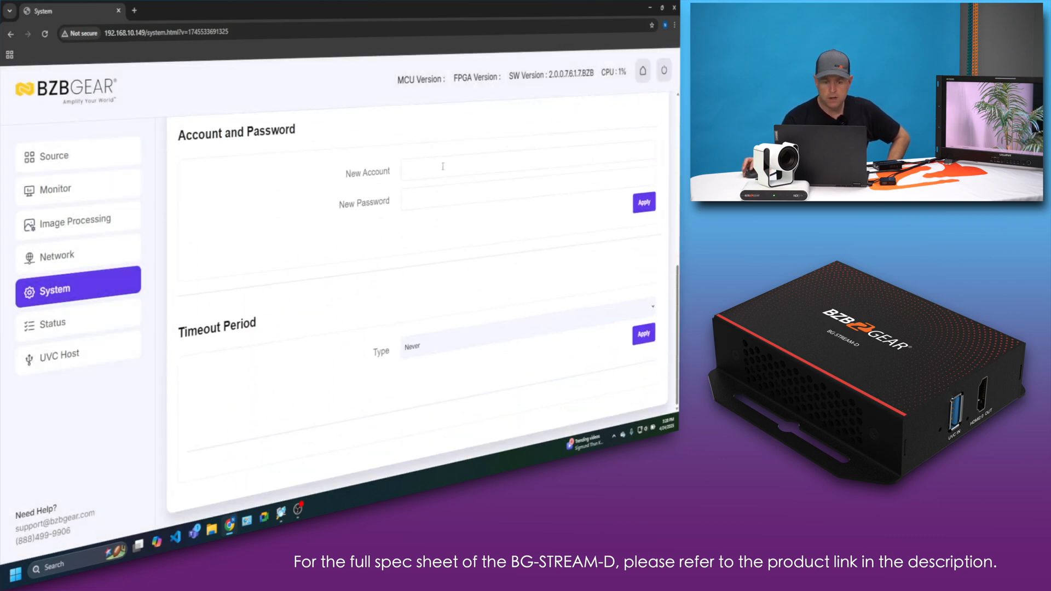
{"action": "left_click", "coordinate": [52, 321]}
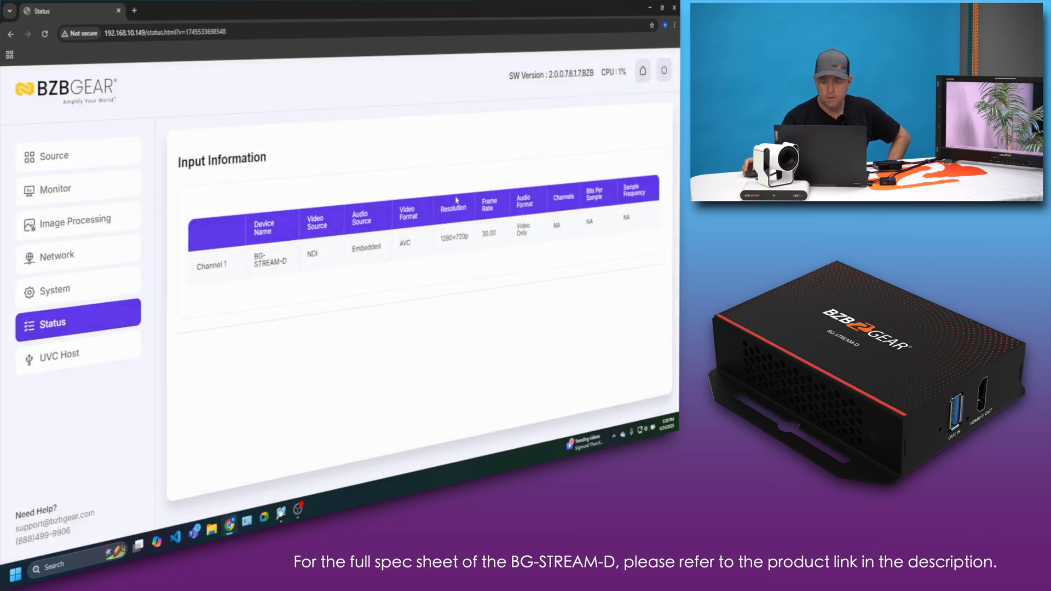
Return to the Source page with Video Source and Audio Source options
{"action": "left_click", "coordinate": [55, 155]}
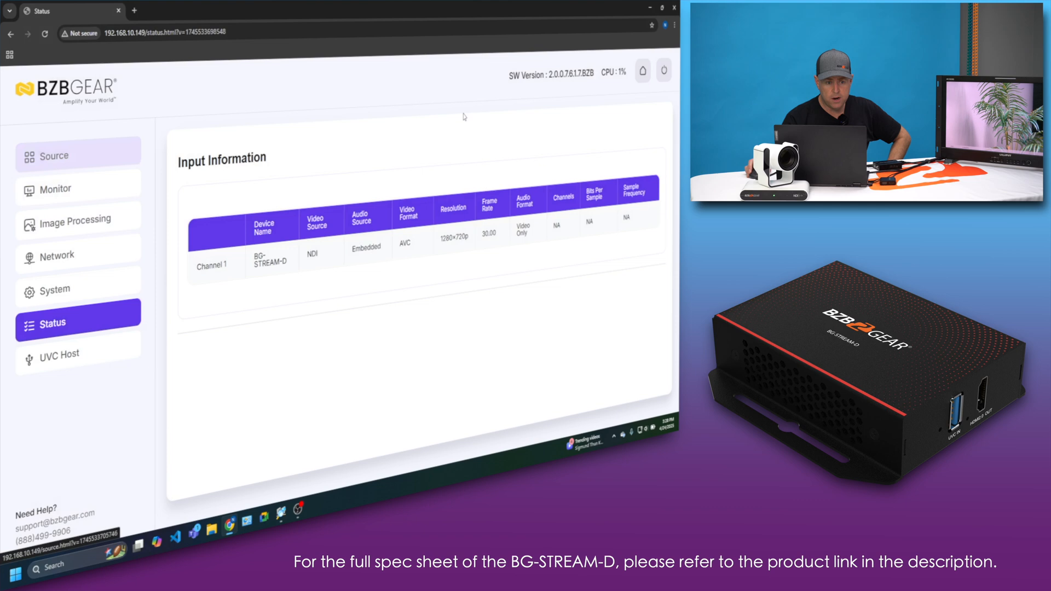
{"action": "left_click", "coordinate": [54, 155]}
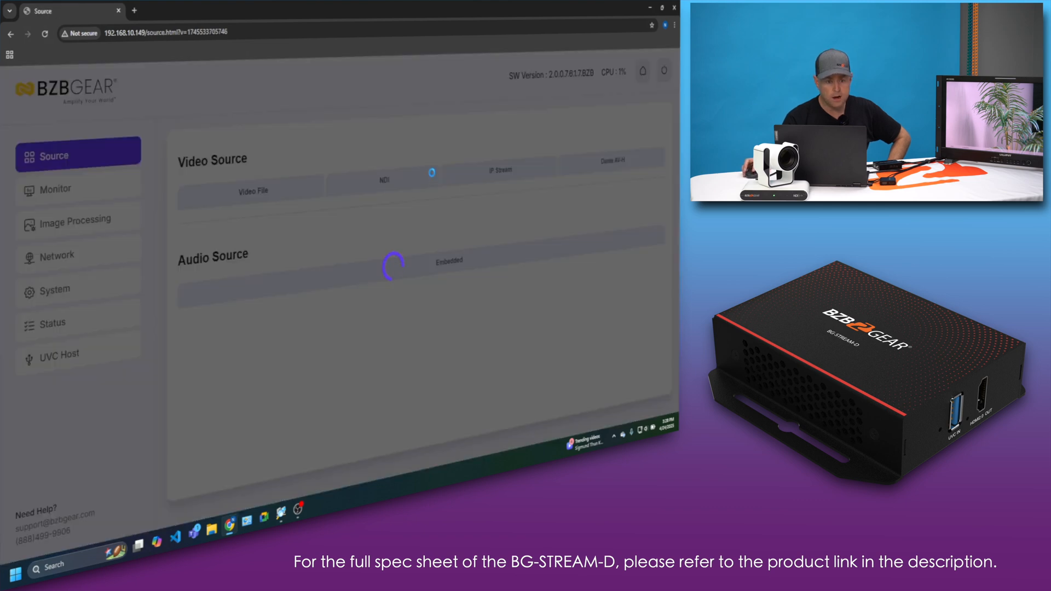